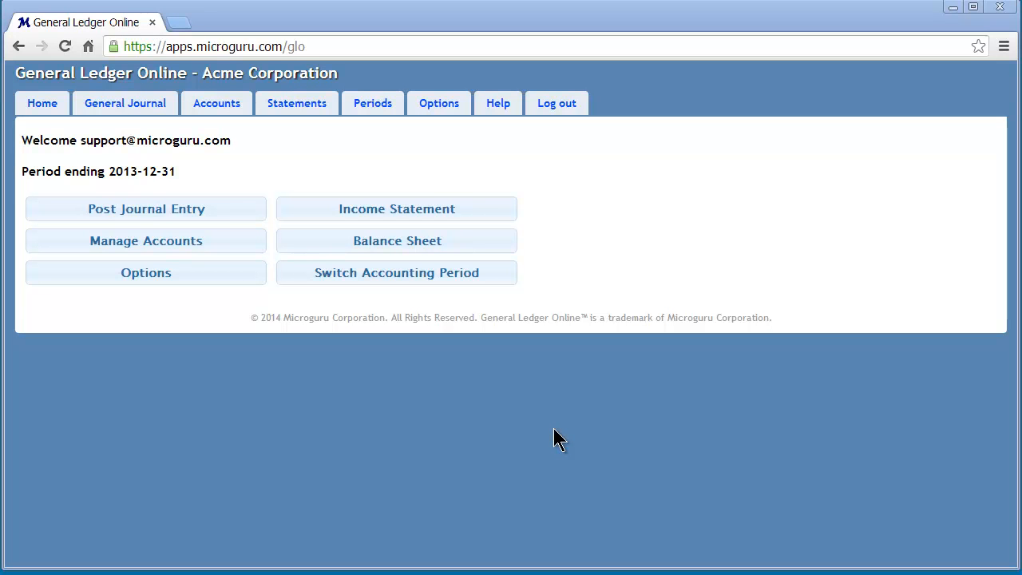
{"action": "mouse_move", "coordinate": [523, 463]}
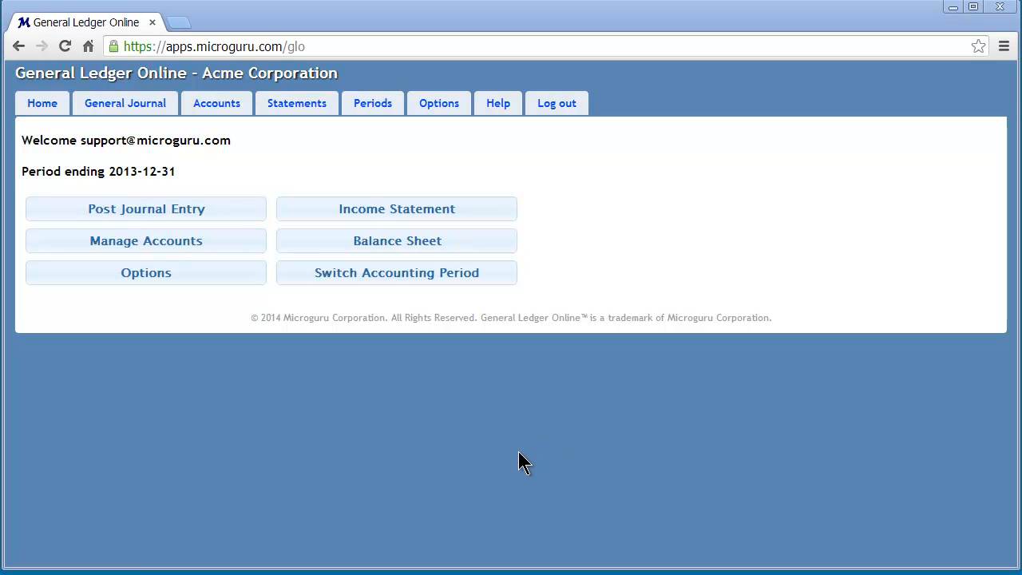
{"action": "mouse_move", "coordinate": [398, 459]}
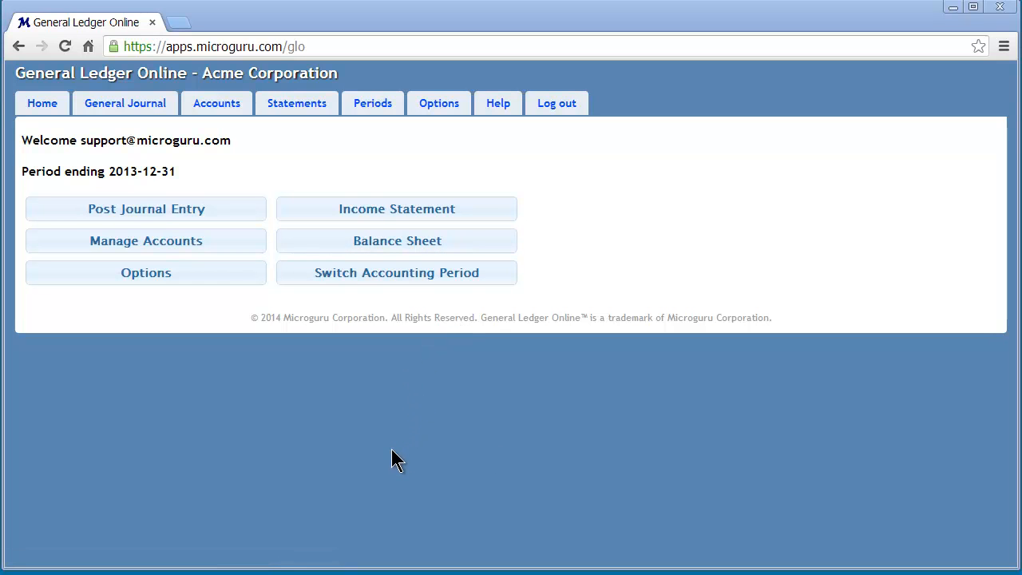
{"action": "mouse_move", "coordinate": [443, 177]}
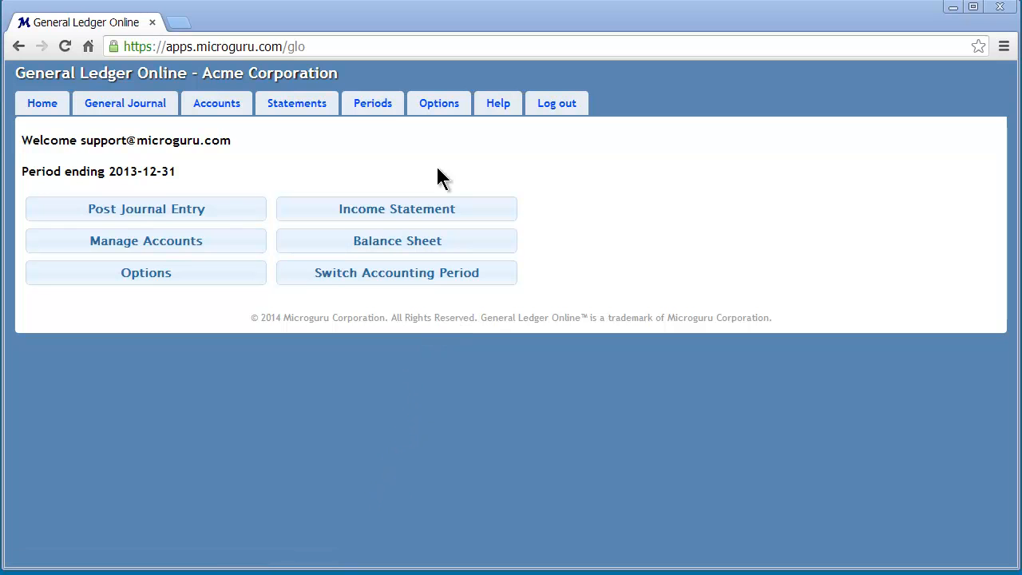
Step: Create a new accounting period from 2014-01-01 to 2014-12-31 on the Periods tab
{"action": "left_click", "coordinate": [372, 103]}
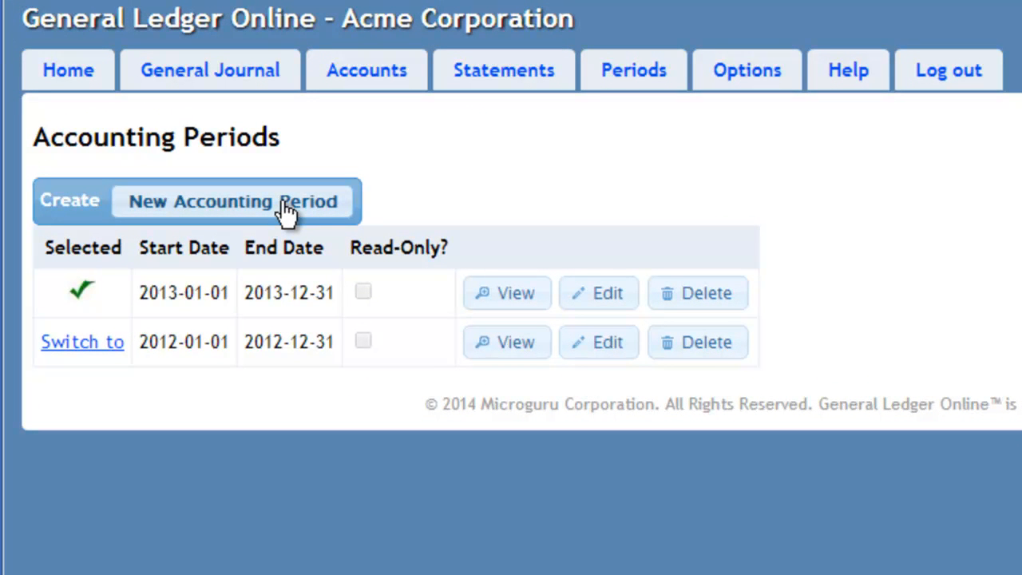
{"action": "left_click", "coordinate": [234, 200]}
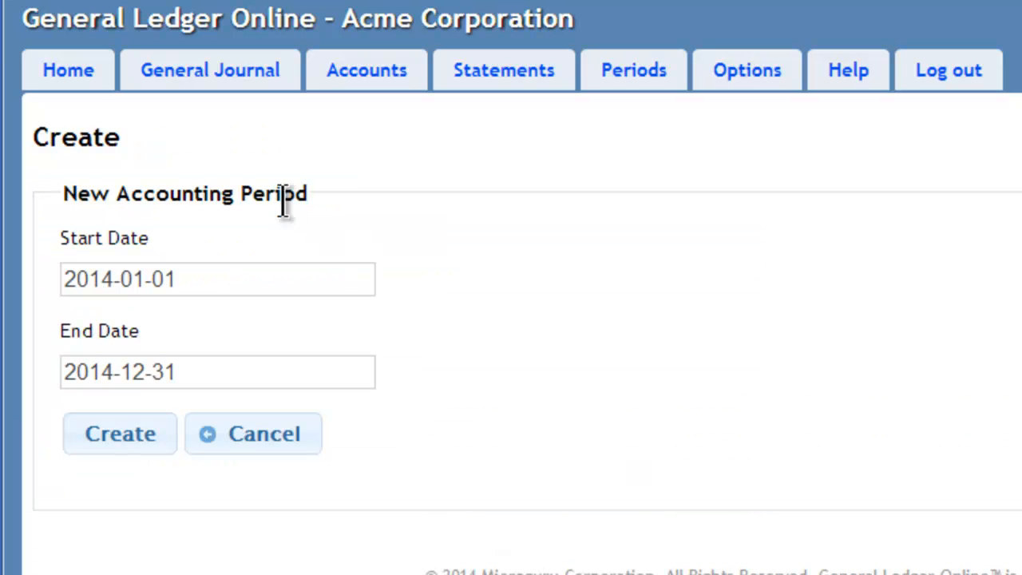
{"action": "mouse_move", "coordinate": [120, 343]}
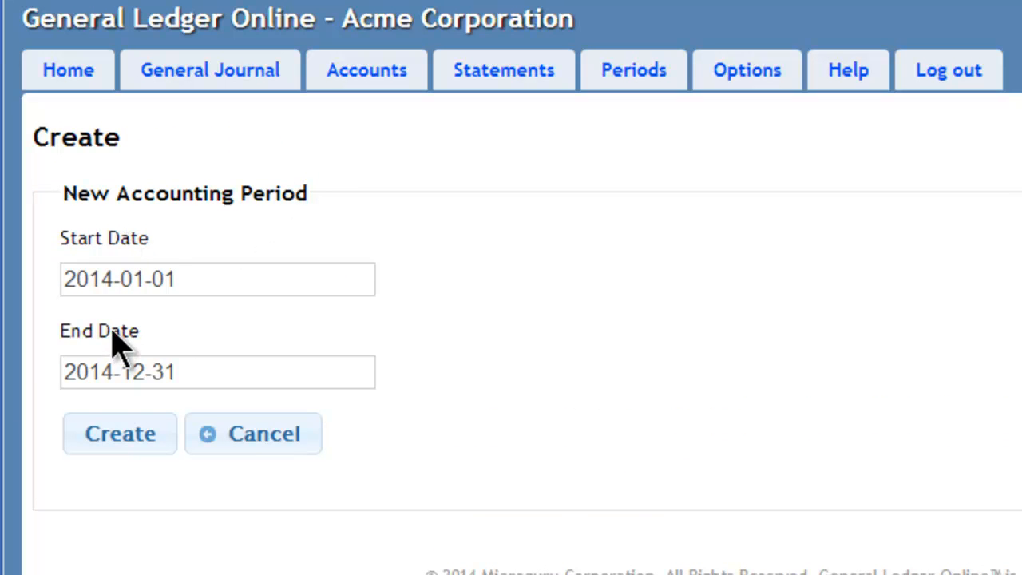
{"action": "mouse_move", "coordinate": [119, 433]}
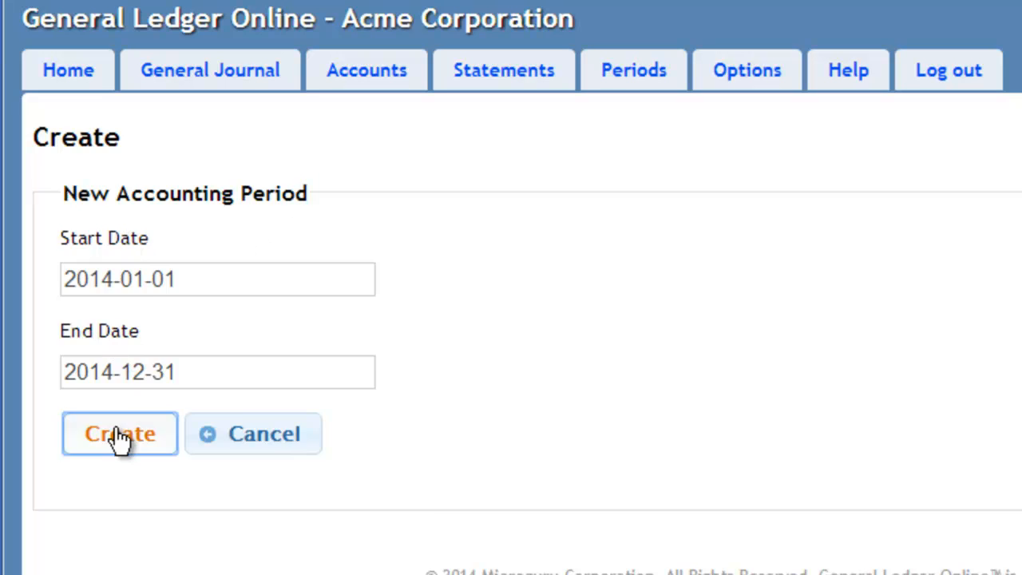
{"action": "left_click", "coordinate": [119, 433]}
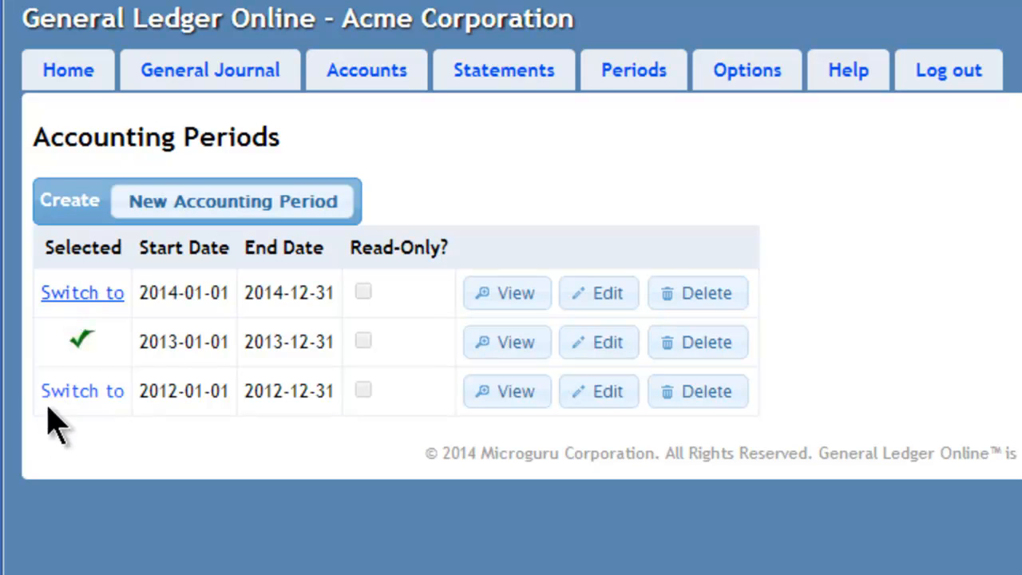
{"action": "mouse_move", "coordinate": [82, 292]}
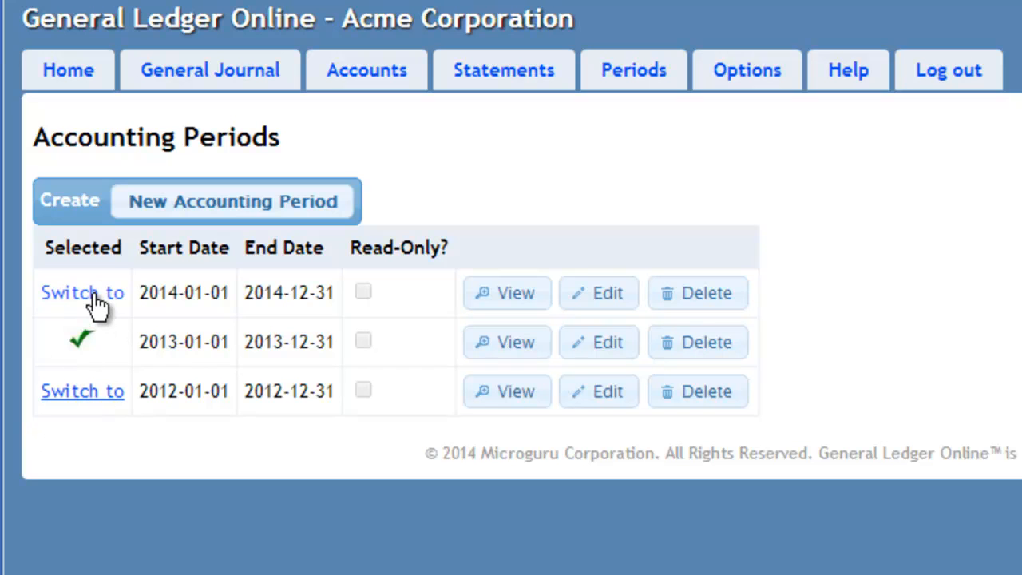
{"action": "mouse_move", "coordinate": [96, 320]}
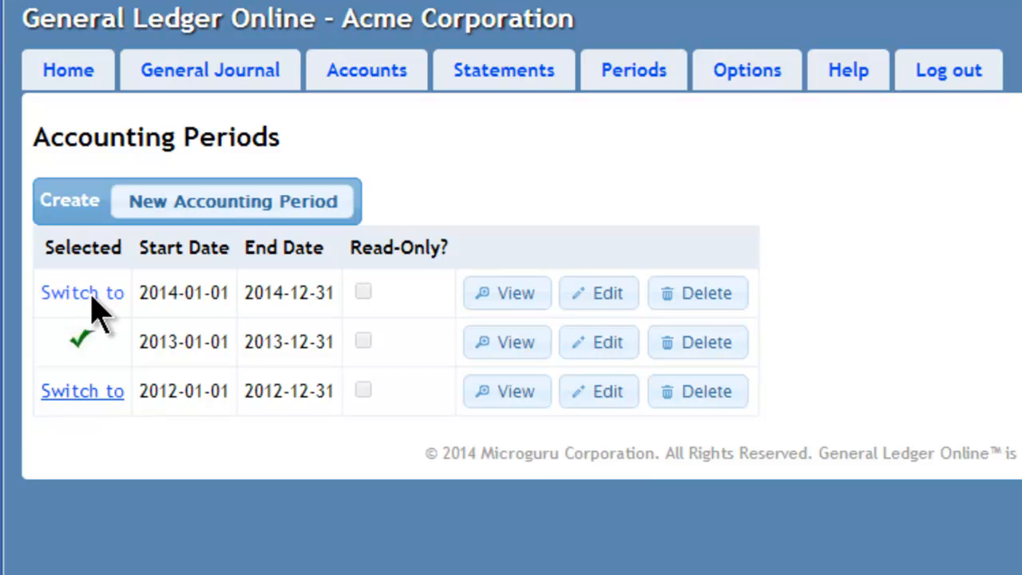
Step: Switch the current period from 2013 to 2014-01-01 – 2014-12-31
{"action": "left_click", "coordinate": [82, 293]}
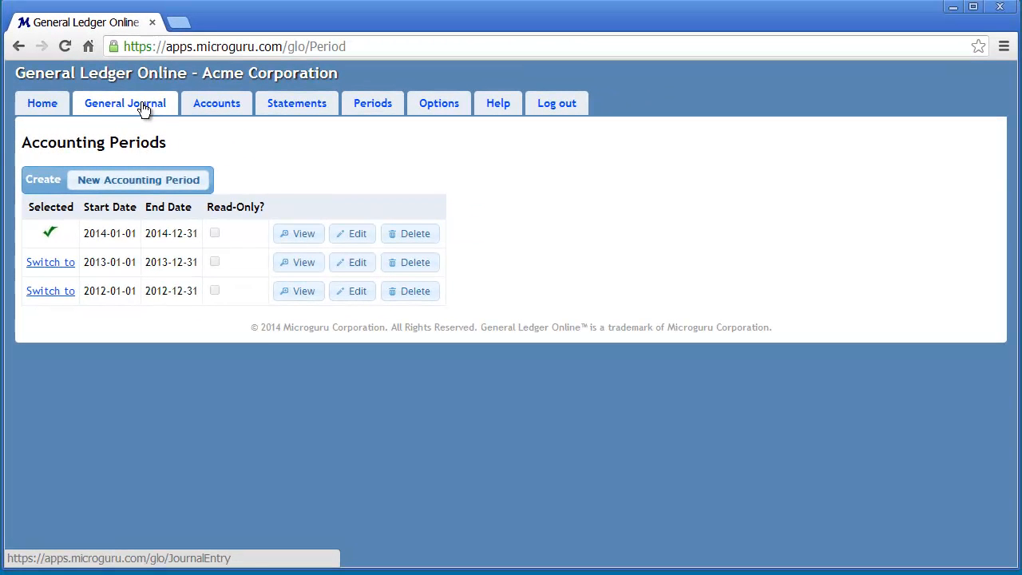
Step: Begin a blank Beginning Balance entry from the General Journal
{"action": "left_click", "coordinate": [124, 103]}
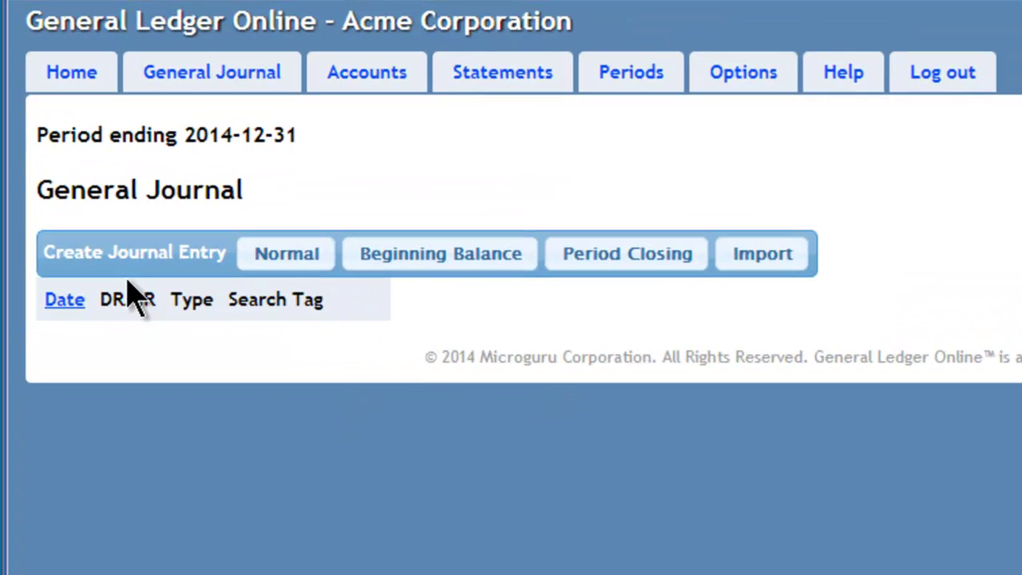
{"action": "mouse_move", "coordinate": [551, 288]}
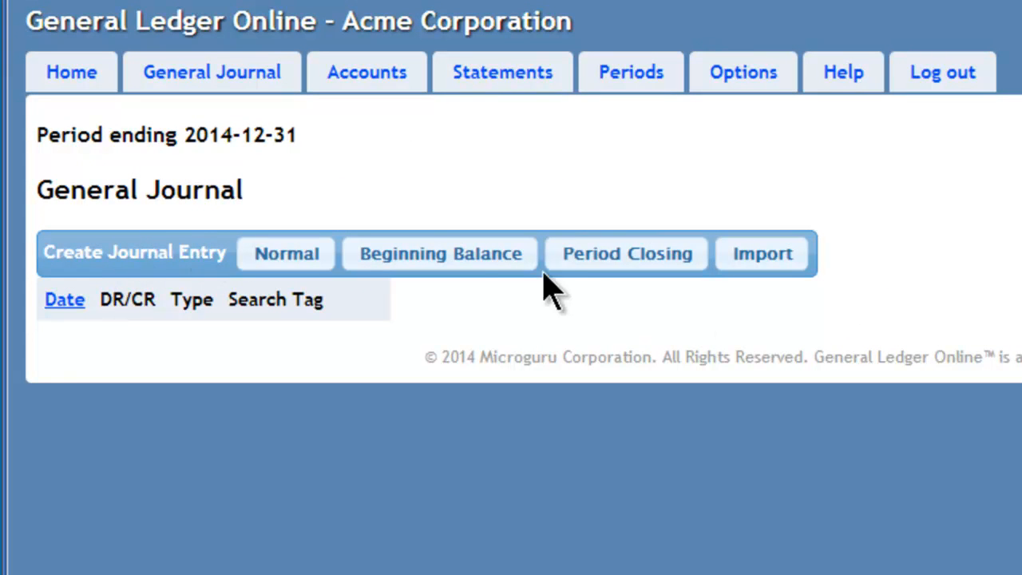
{"action": "mouse_move", "coordinate": [440, 253]}
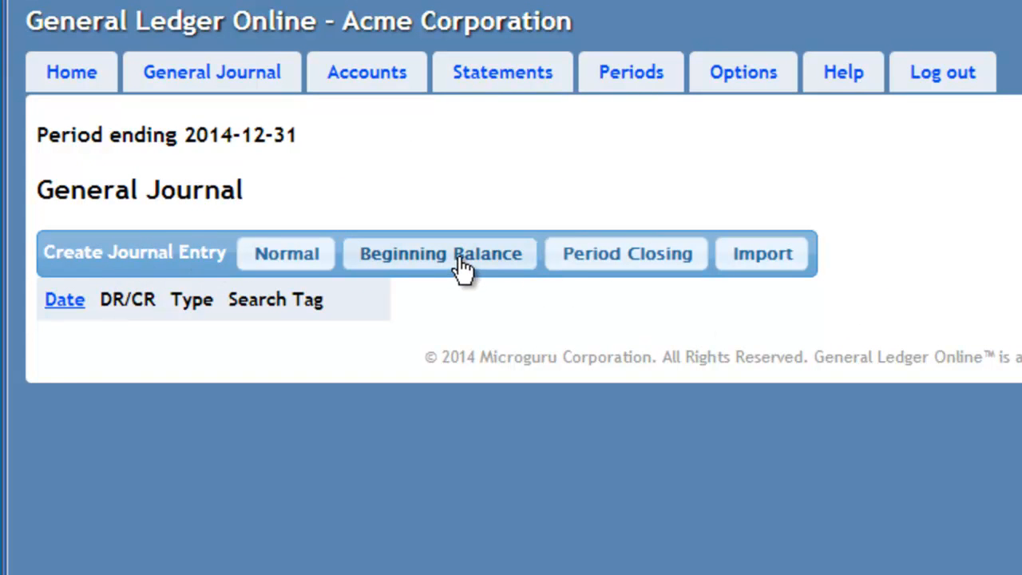
{"action": "left_click", "coordinate": [440, 254]}
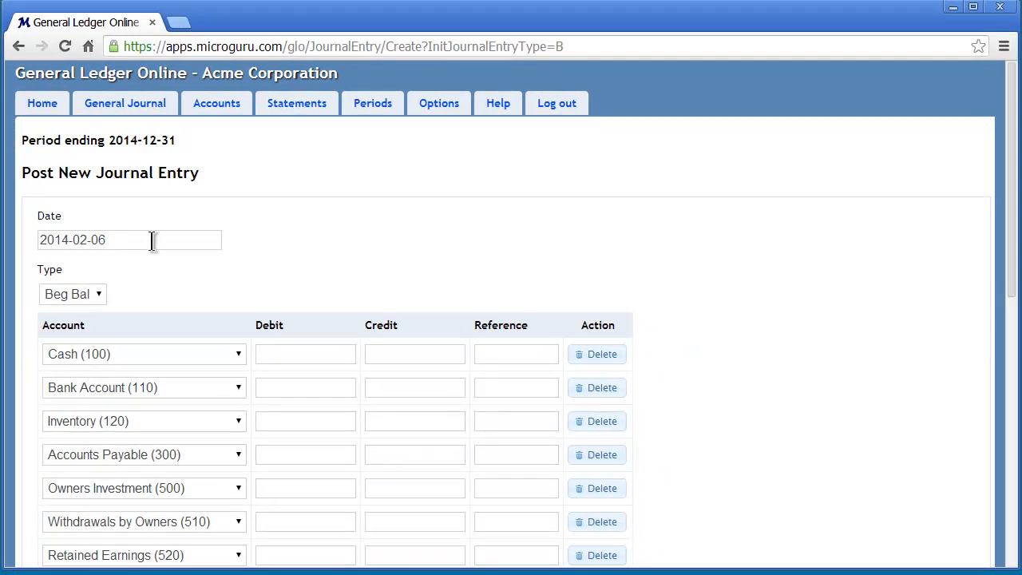
Step: Set the journal entry date to 2014-01-01
{"action": "left_click", "coordinate": [128, 240]}
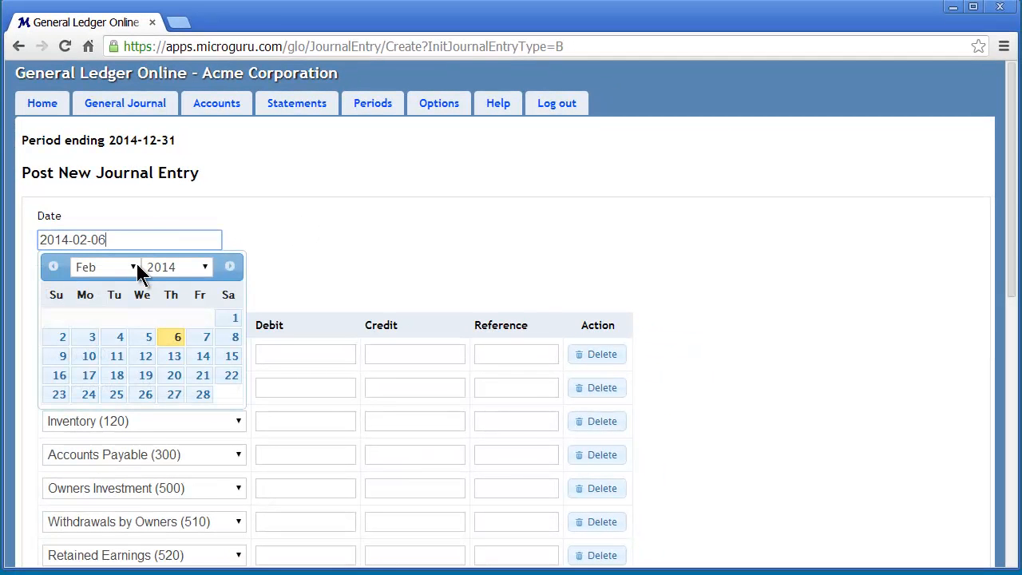
{"action": "left_click", "coordinate": [53, 267]}
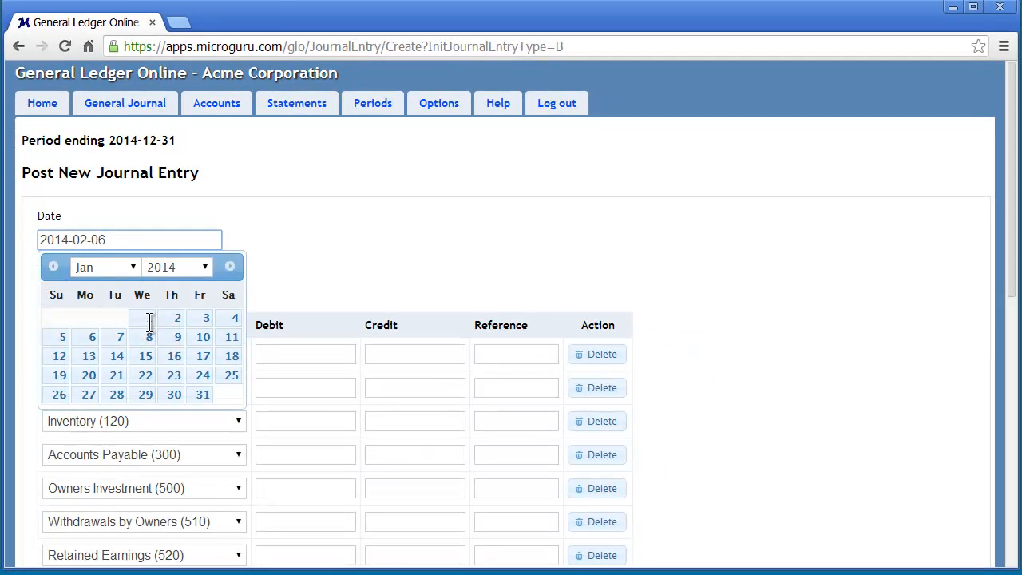
{"action": "left_click", "coordinate": [149, 317]}
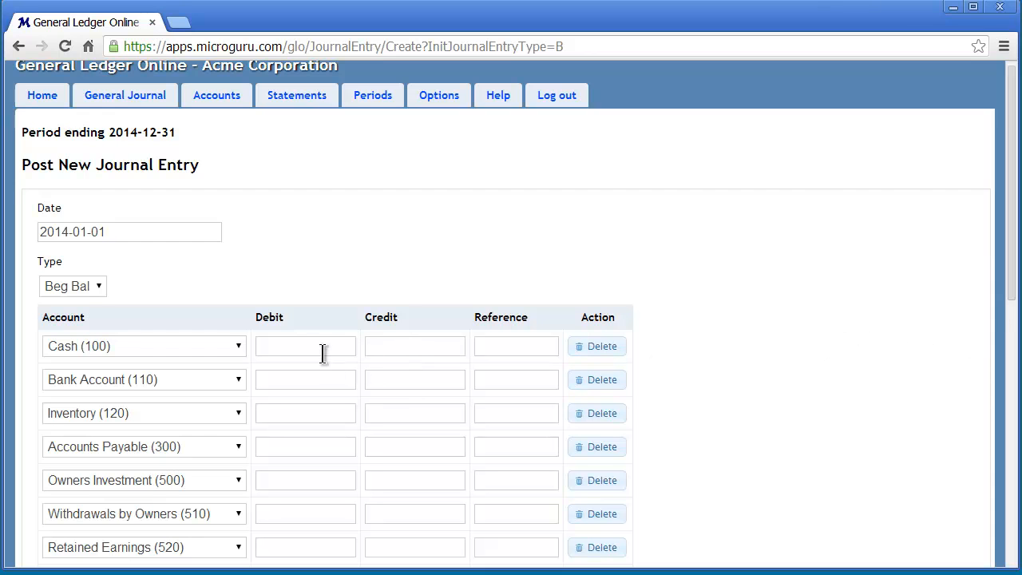
Step: Debit Cash 100 and Bank Account 20, and credit Retained Earnings 120
{"action": "type", "text": "100"}
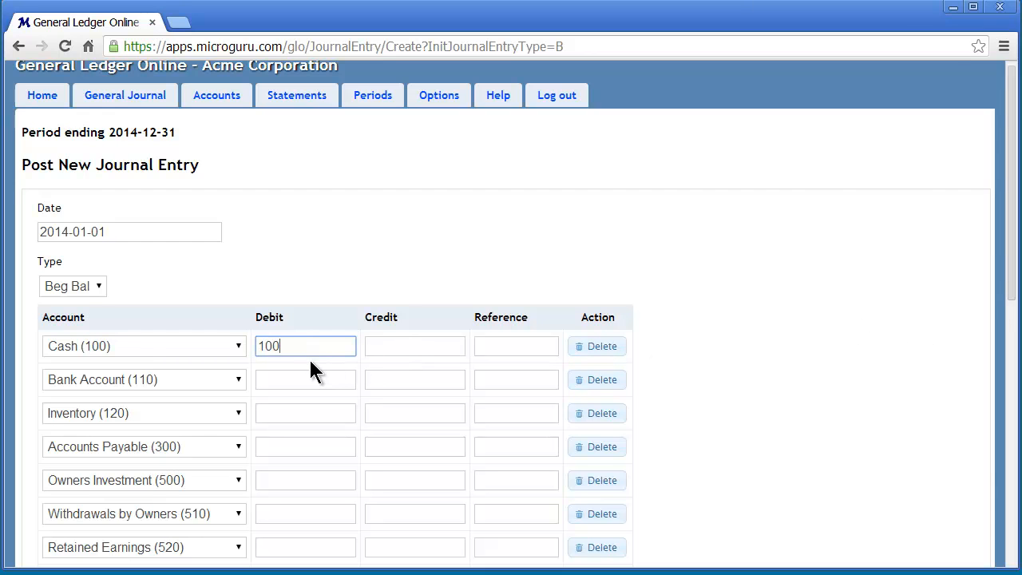
{"action": "left_click", "coordinate": [305, 379]}
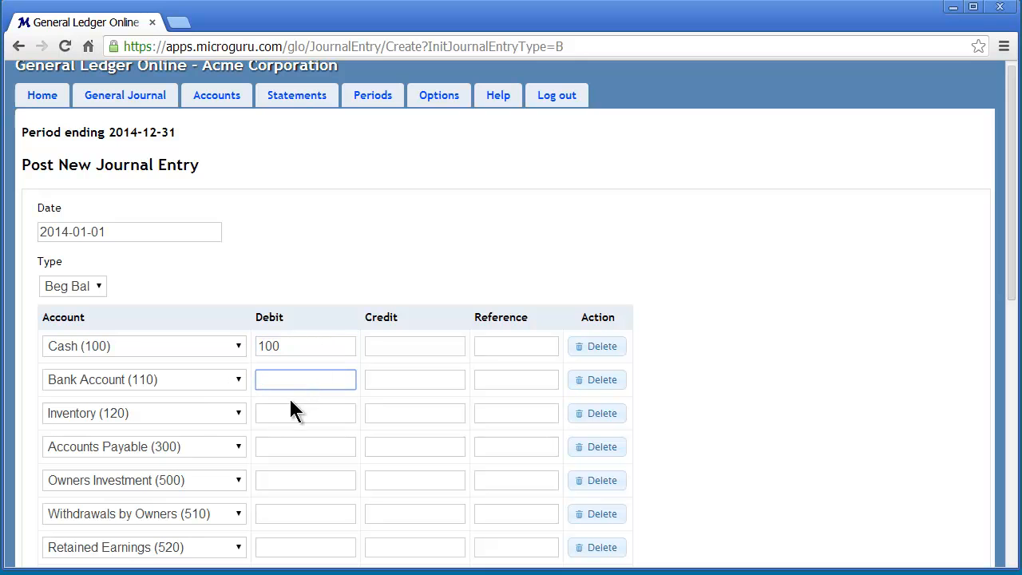
{"action": "type", "text": "20"}
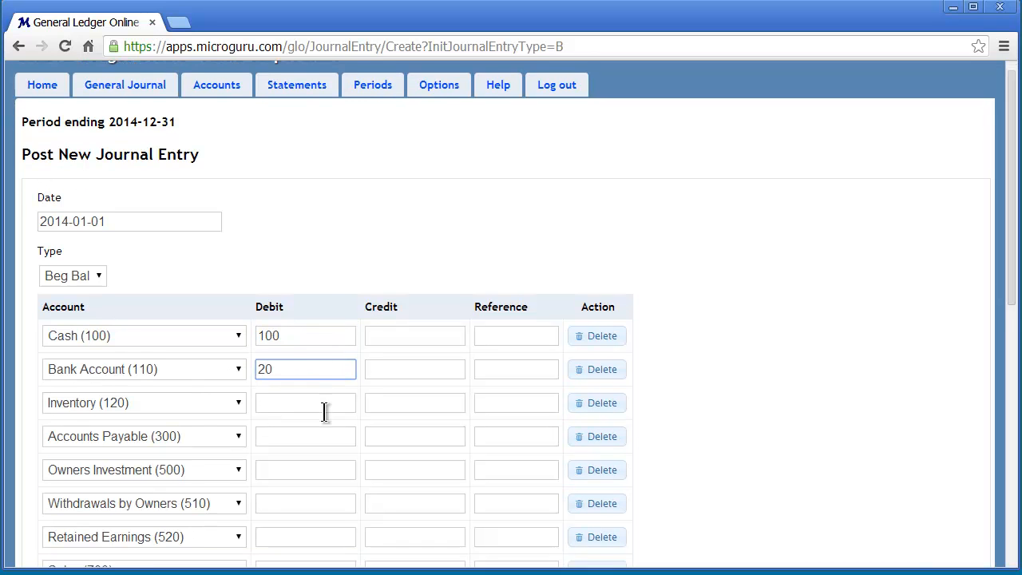
{"action": "scroll", "scroll_direction": "down", "scroll_amount": 3}
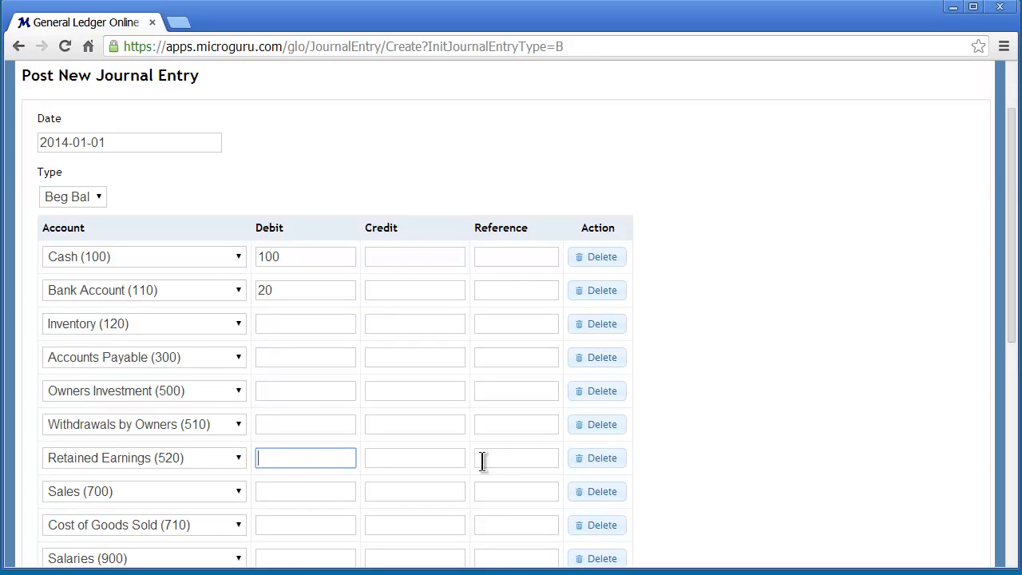
{"action": "type", "text": "2"}
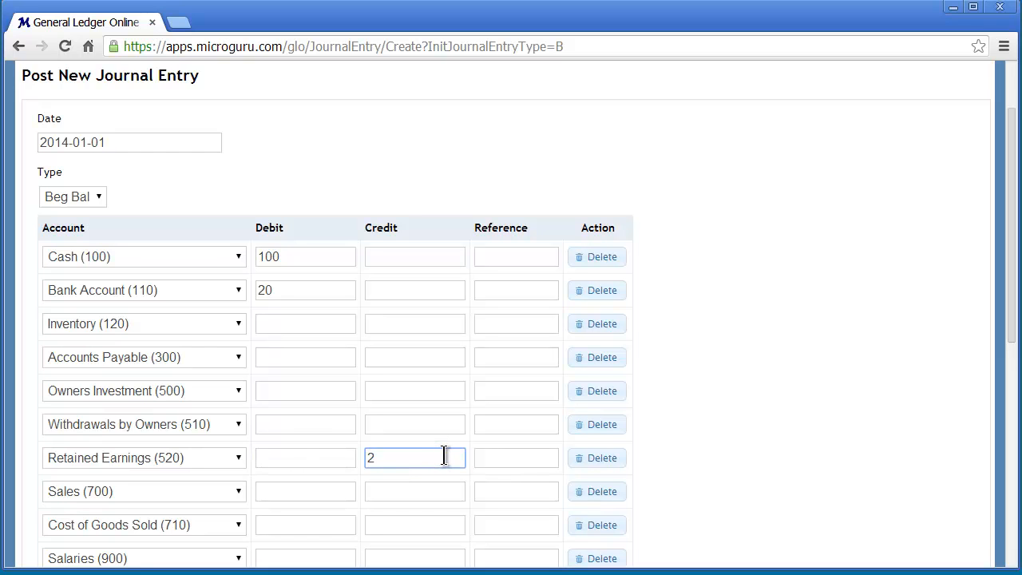
{"action": "type", "text": "120"}
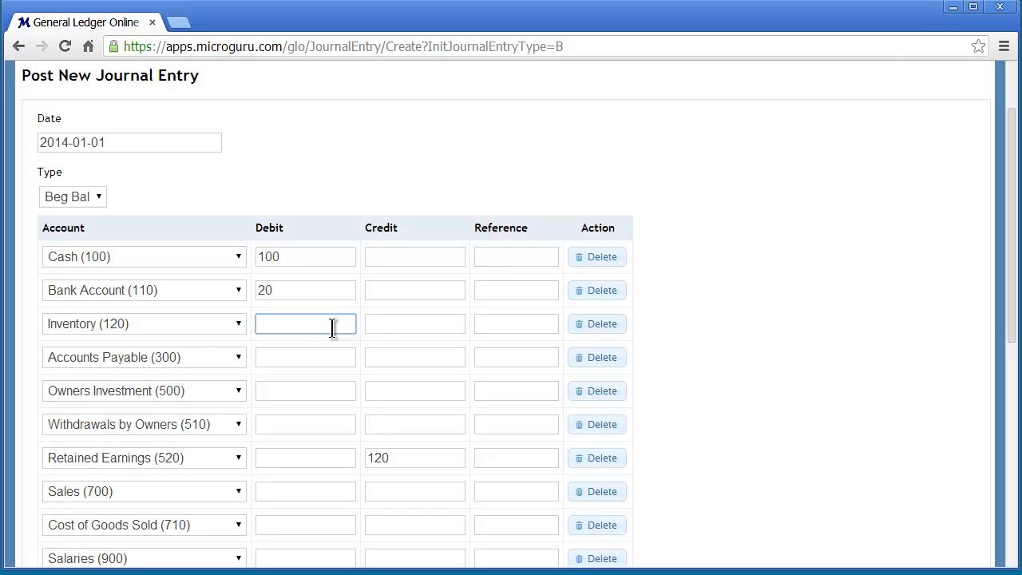
Step: Delete the empty Inventory, Accounts Payable, Withdrawals, Cost of Goods Sold and expense lines
{"action": "left_click", "coordinate": [596, 323]}
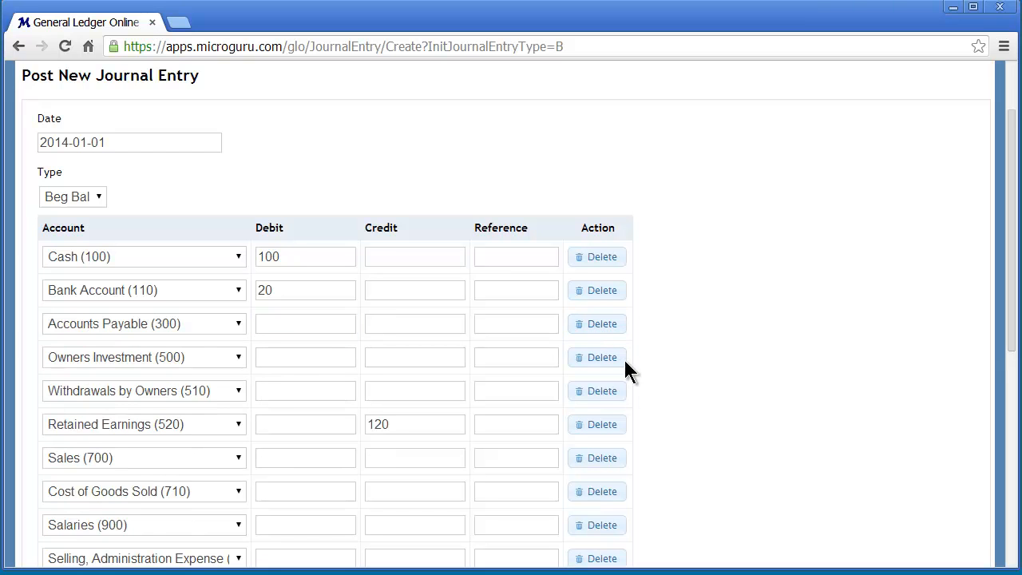
{"action": "mouse_move", "coordinate": [597, 324]}
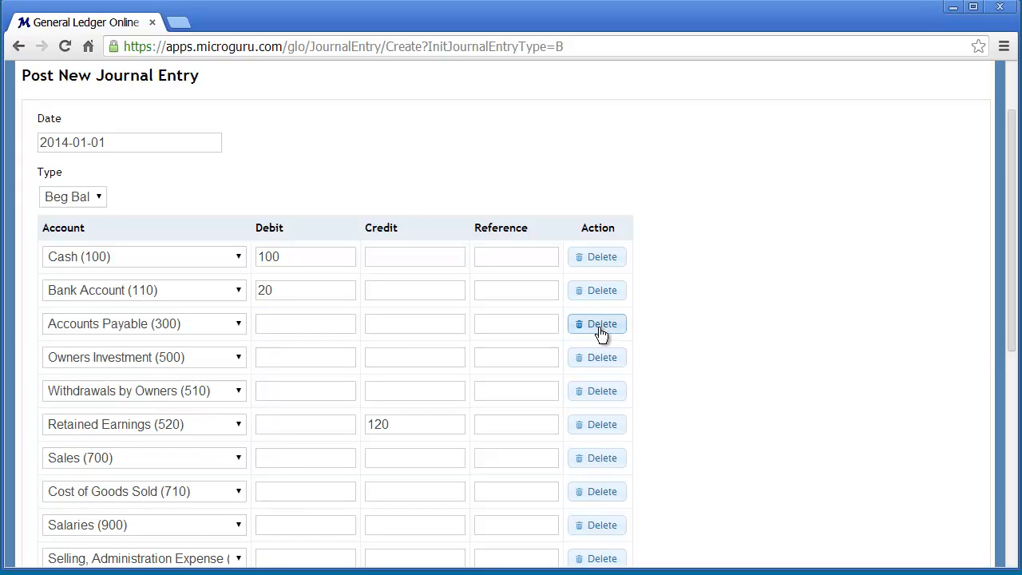
{"action": "mouse_move", "coordinate": [611, 330]}
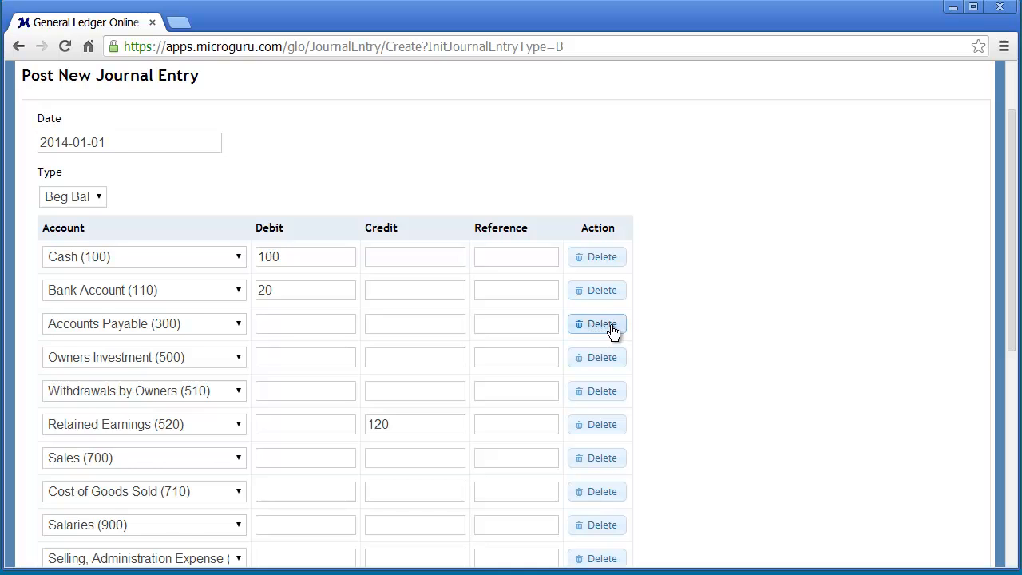
{"action": "left_click", "coordinate": [597, 323]}
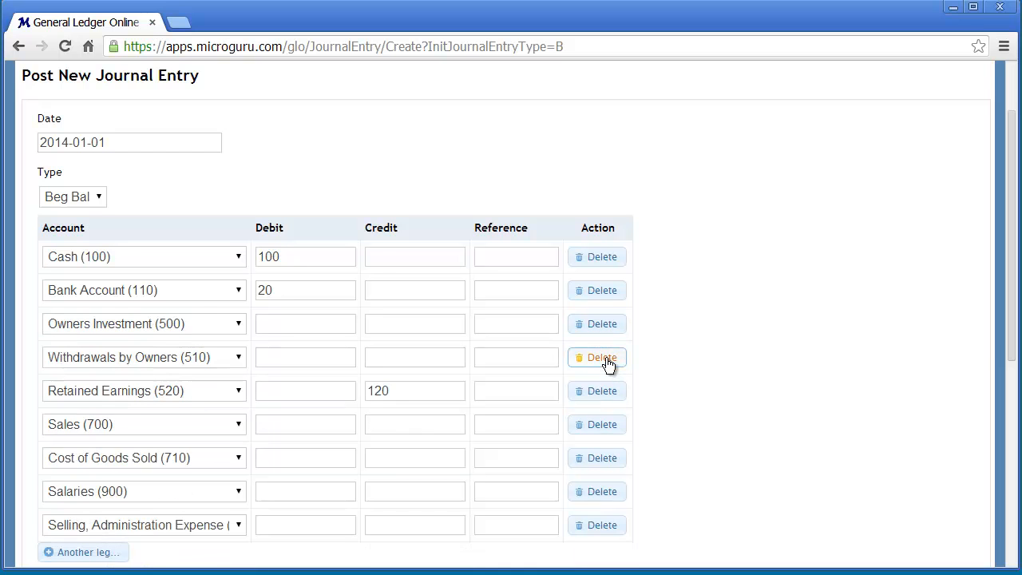
{"action": "left_click", "coordinate": [601, 357]}
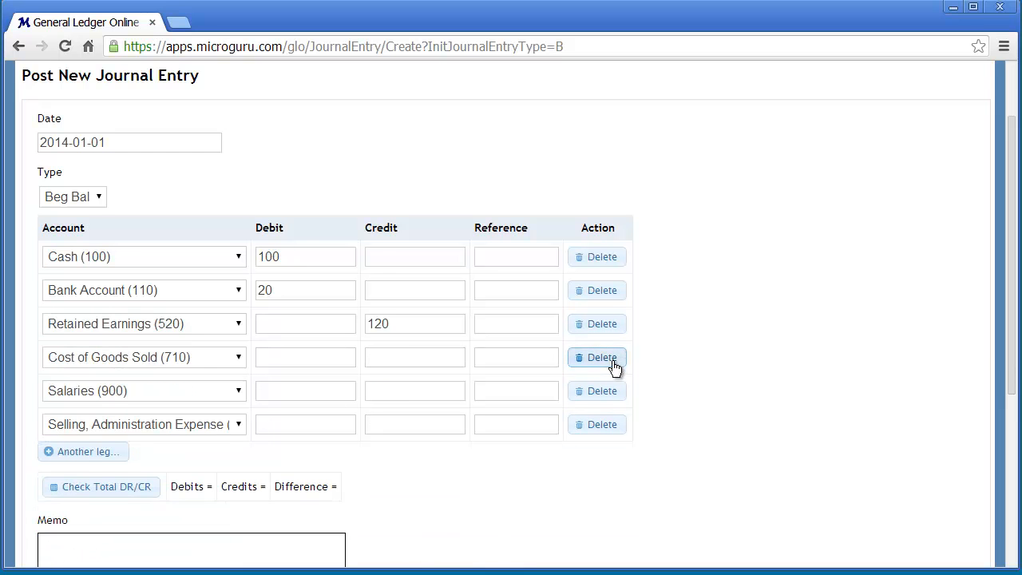
{"action": "left_click", "coordinate": [598, 357]}
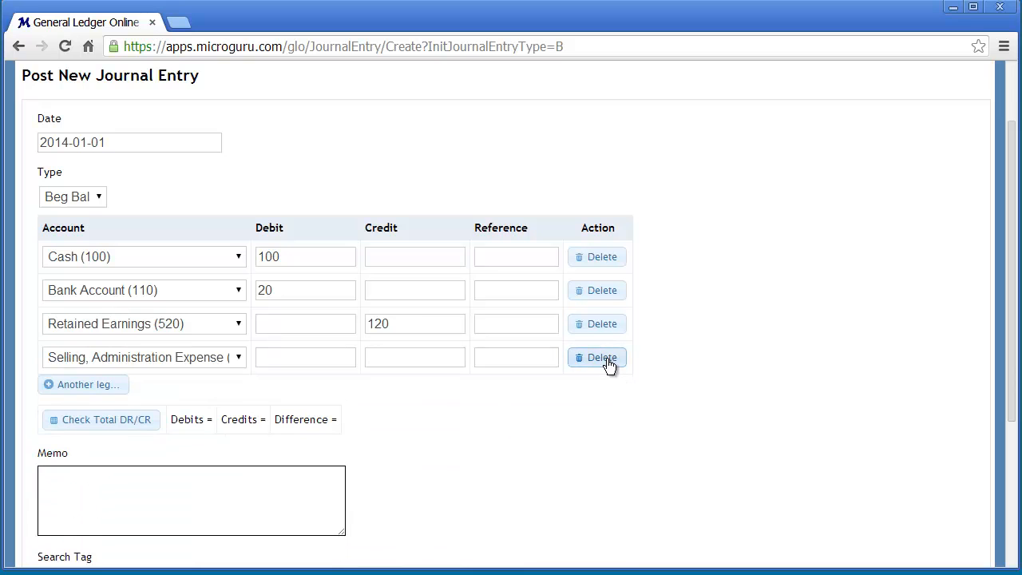
{"action": "left_click", "coordinate": [597, 357]}
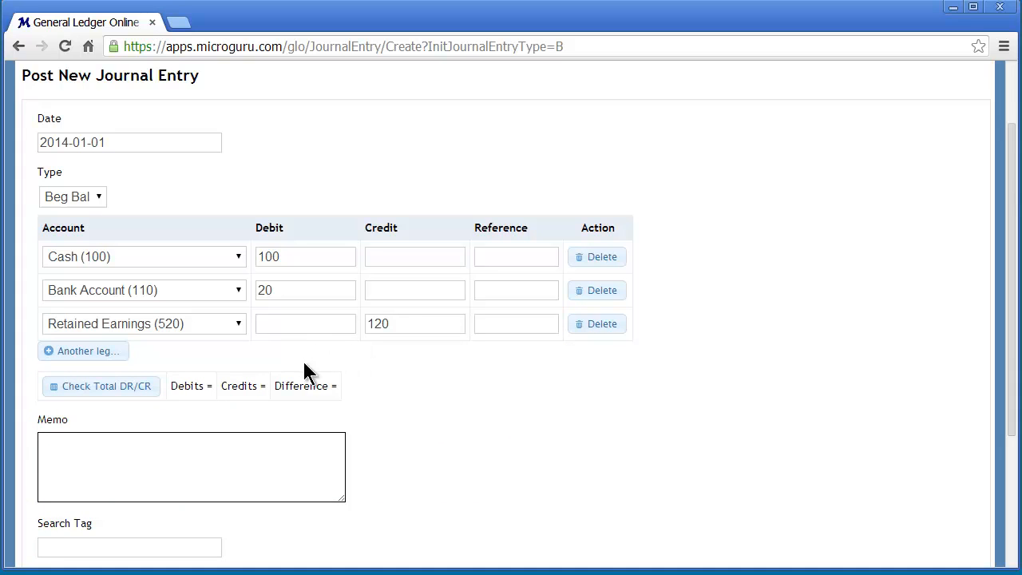
{"action": "mouse_move", "coordinate": [156, 295]}
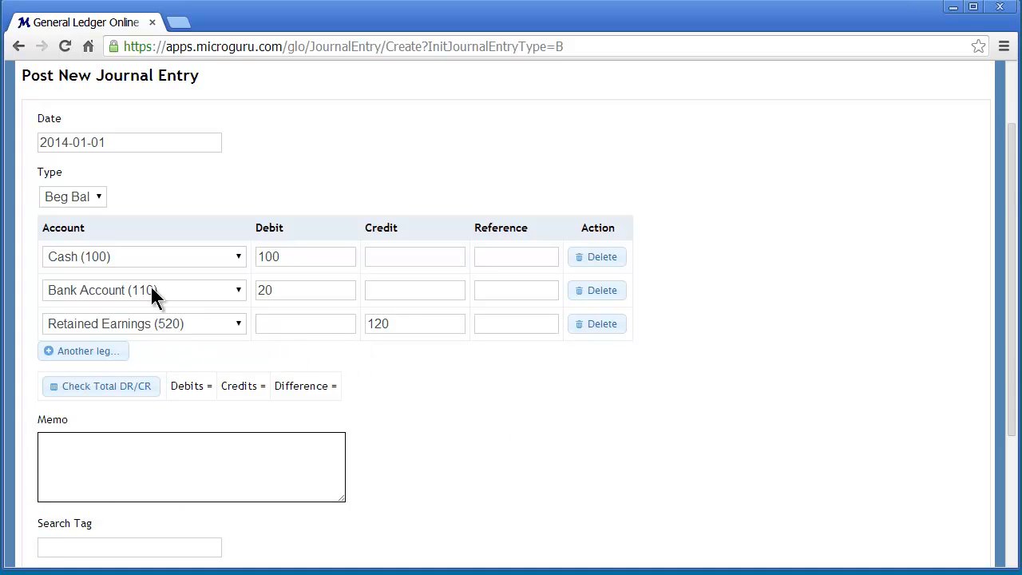
{"action": "mouse_move", "coordinate": [290, 248]}
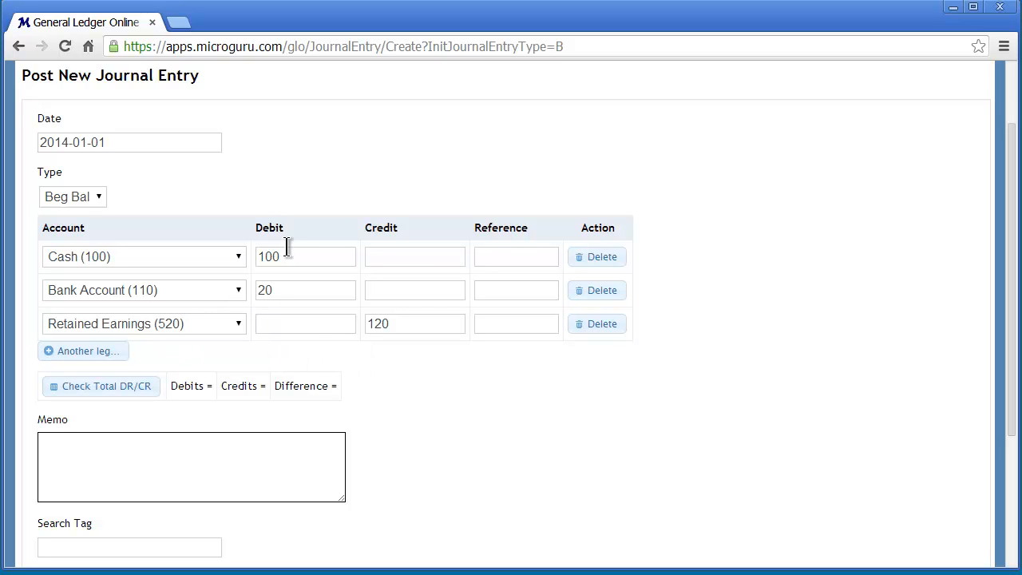
{"action": "mouse_move", "coordinate": [157, 411]}
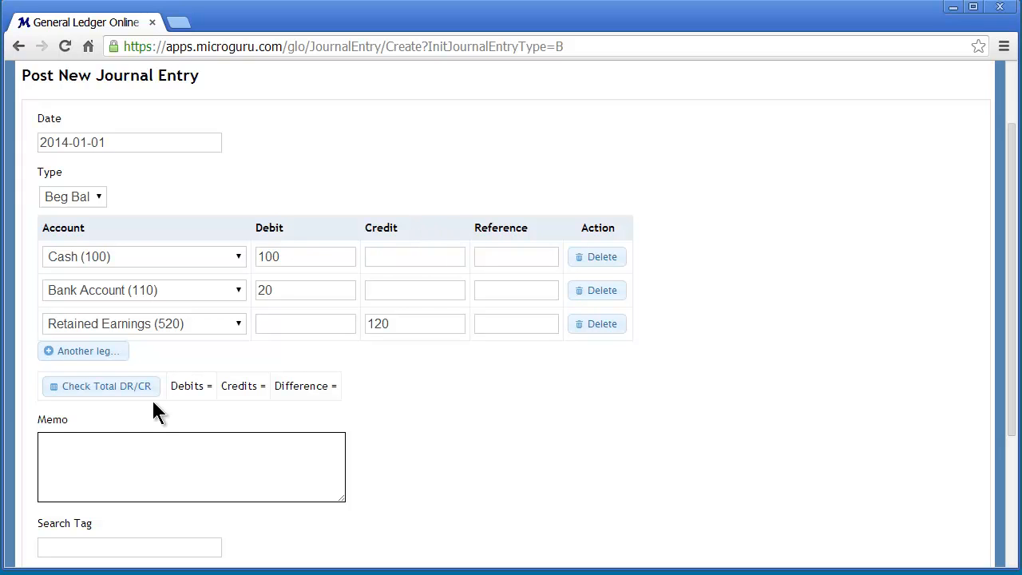
{"action": "mouse_move", "coordinate": [140, 415]}
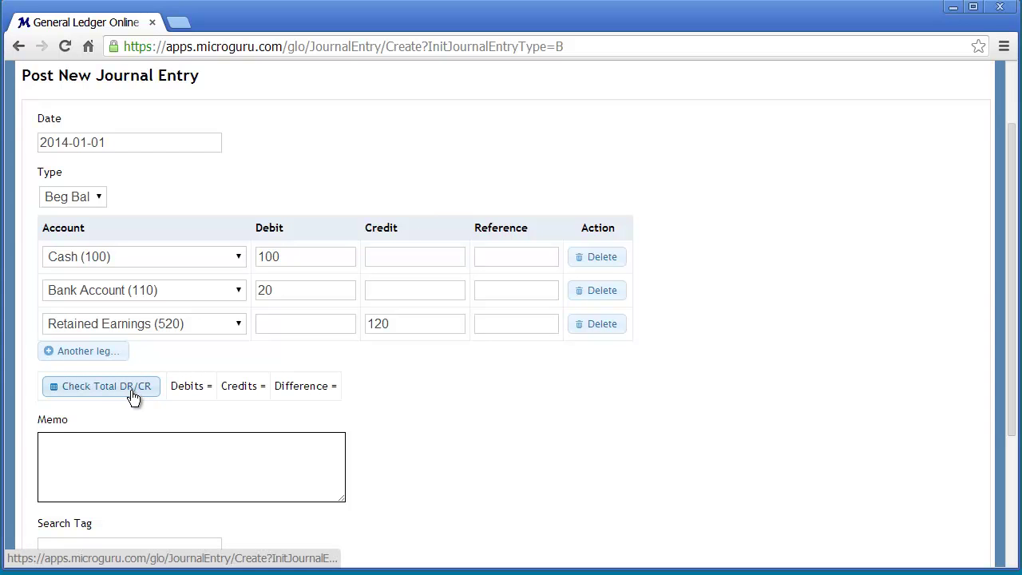
Step: Verify debits and credits both total 120, then post the beginning-balance entry
{"action": "left_click", "coordinate": [101, 386]}
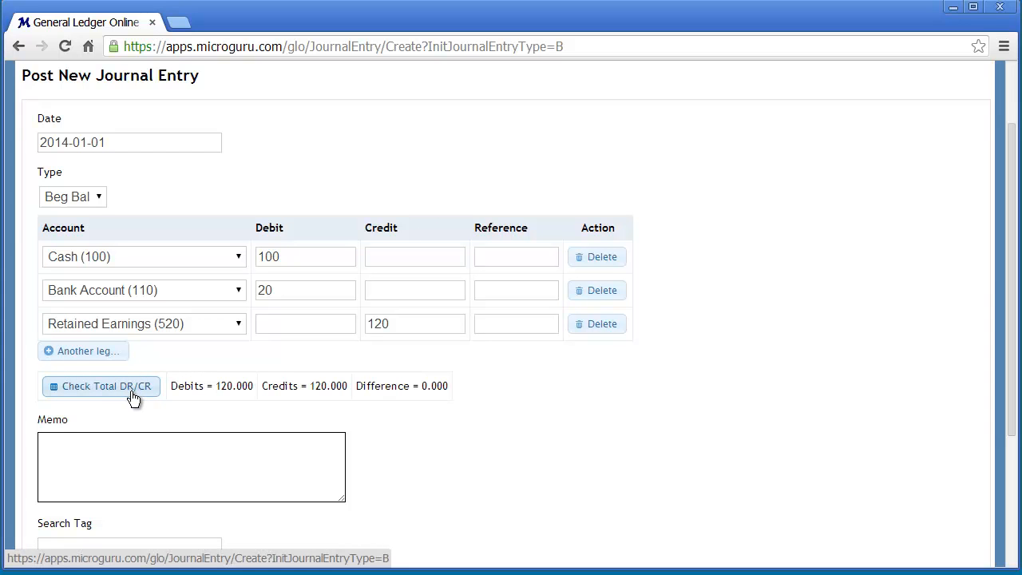
{"action": "mouse_move", "coordinate": [234, 381]}
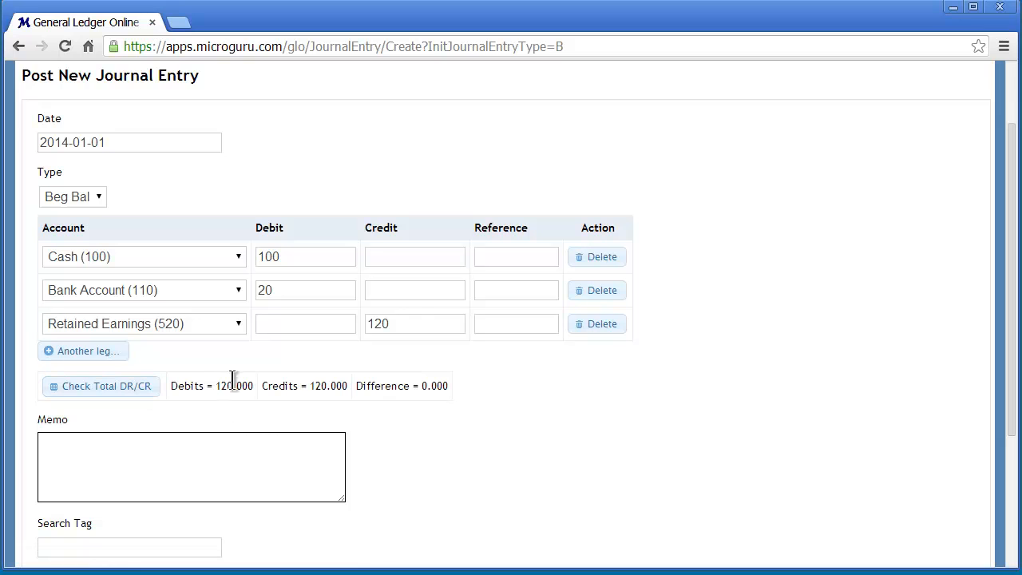
{"action": "mouse_move", "coordinate": [295, 411]}
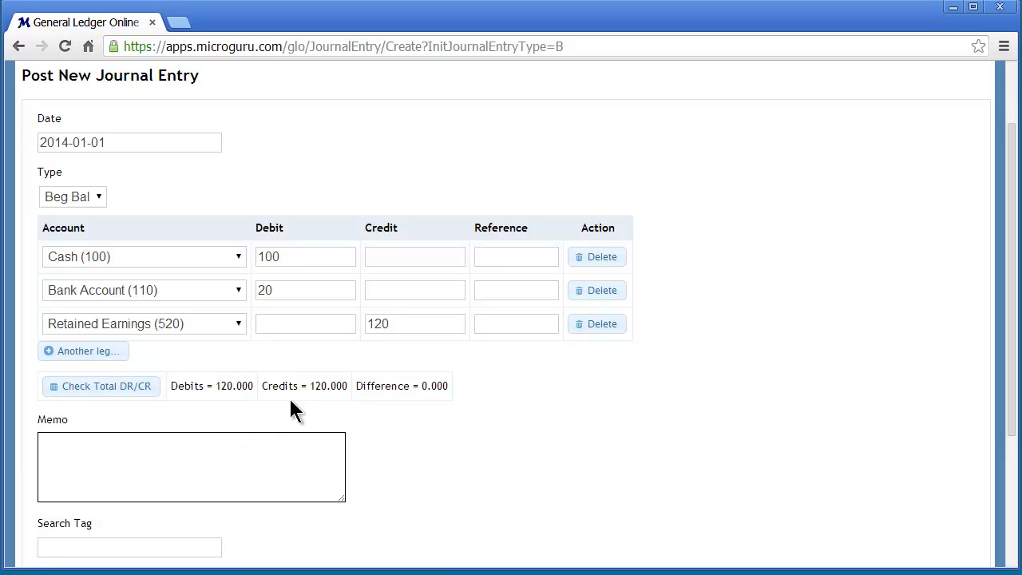
{"action": "mouse_move", "coordinate": [435, 408]}
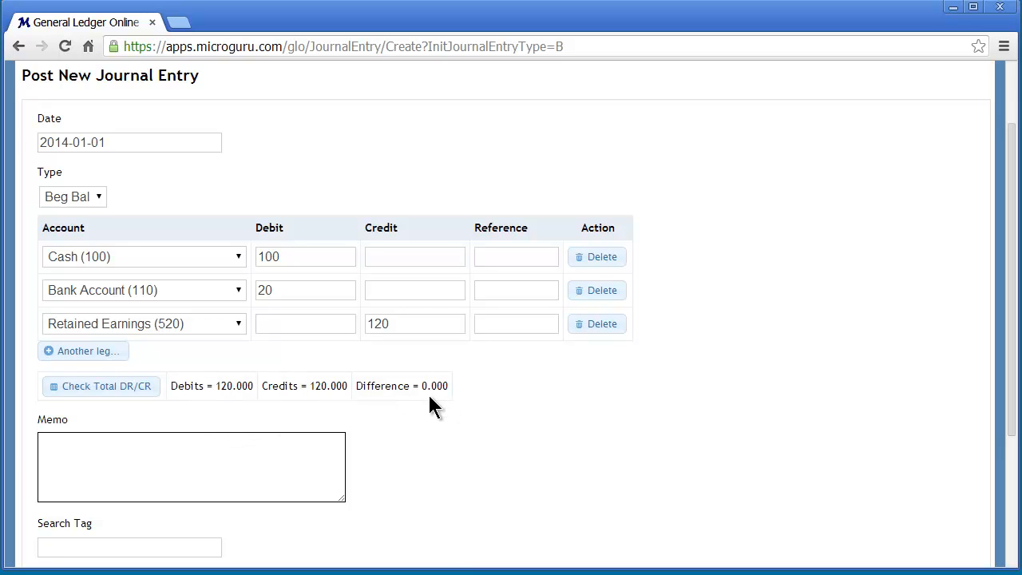
{"action": "scroll", "scroll_direction": "down", "scroll_amount": 3}
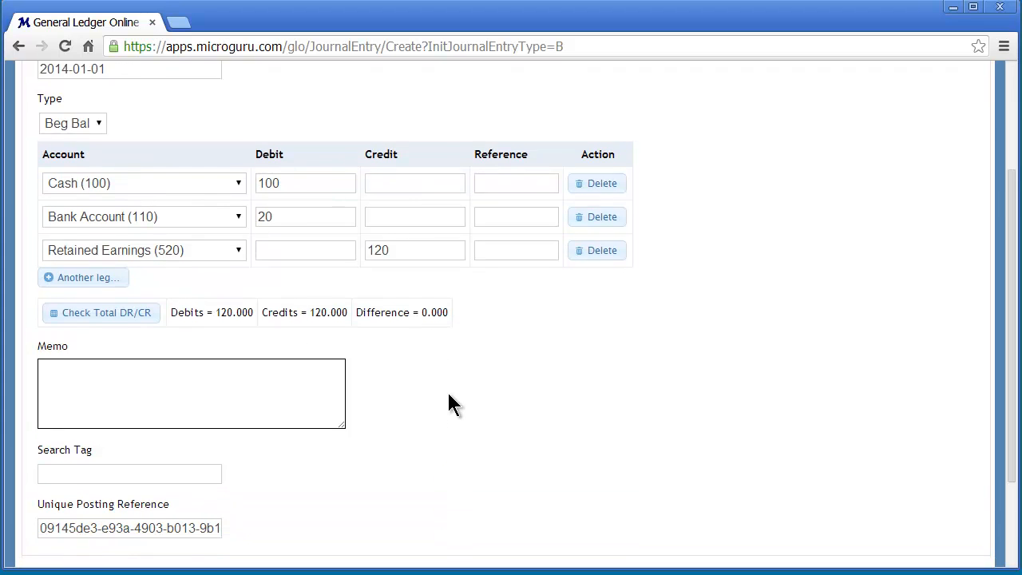
{"action": "scroll", "scroll_direction": "down", "scroll_amount": 3}
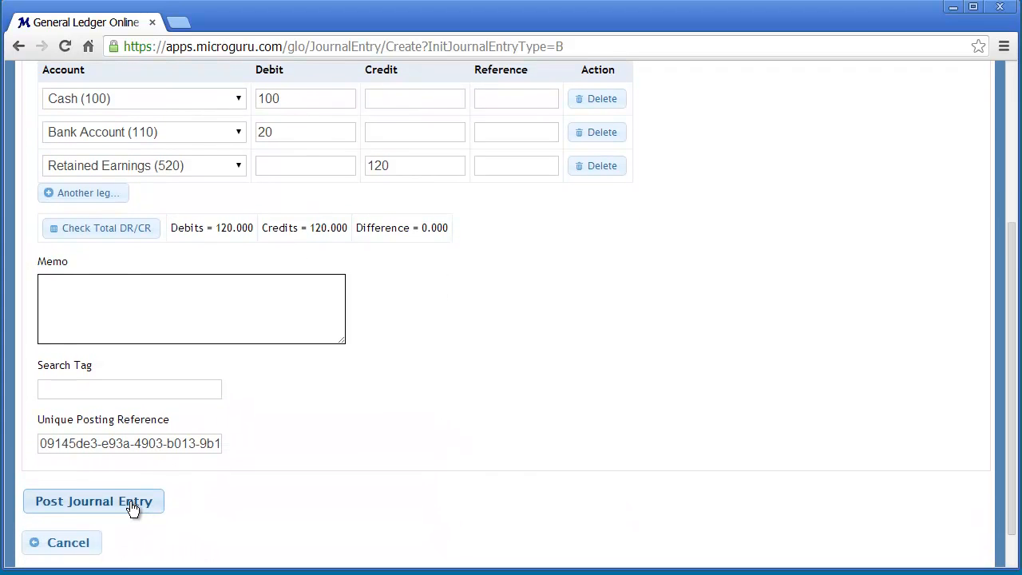
{"action": "left_click", "coordinate": [93, 501]}
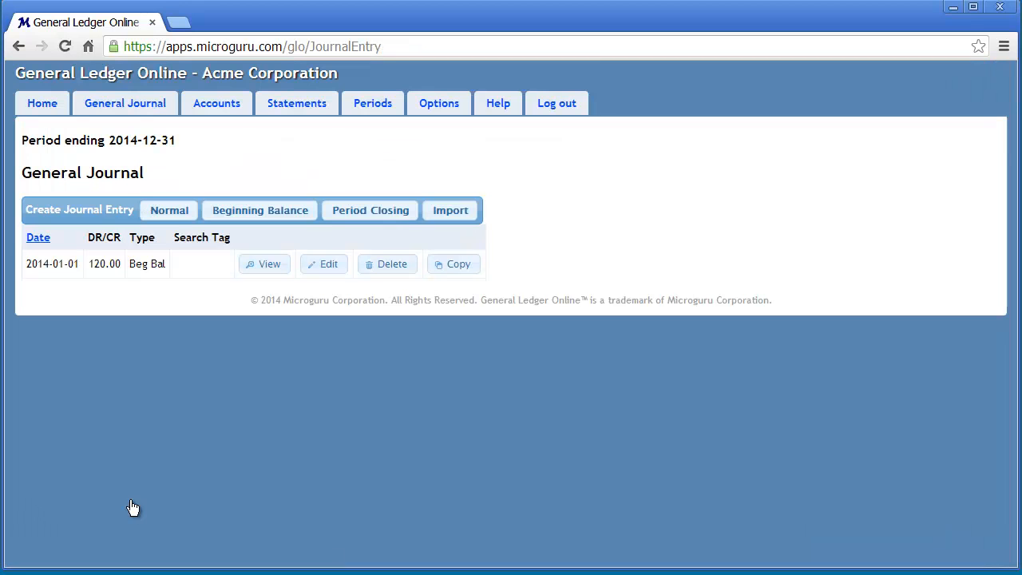
{"action": "mouse_move", "coordinate": [169, 210]}
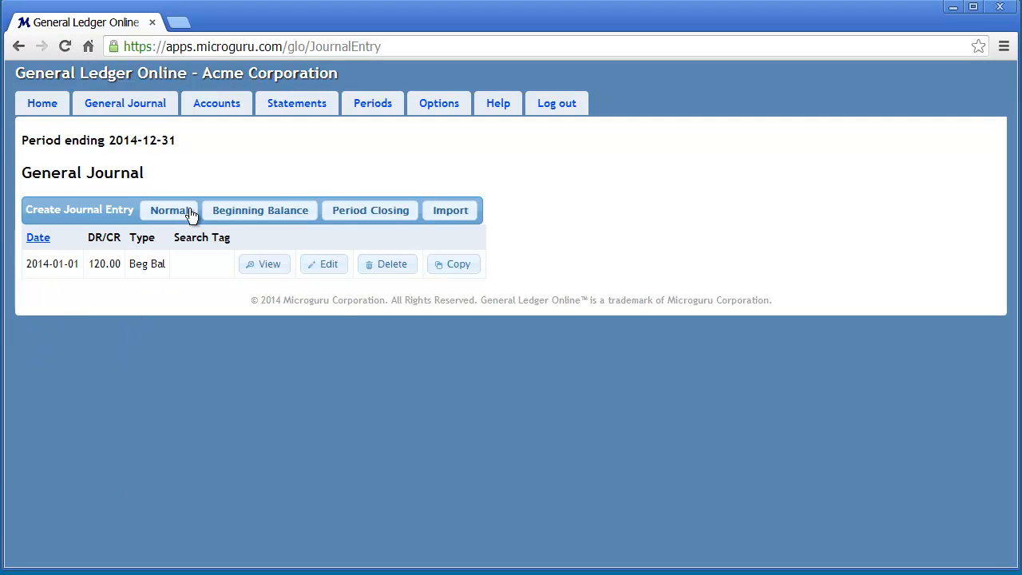
{"action": "mouse_move", "coordinate": [345, 202]}
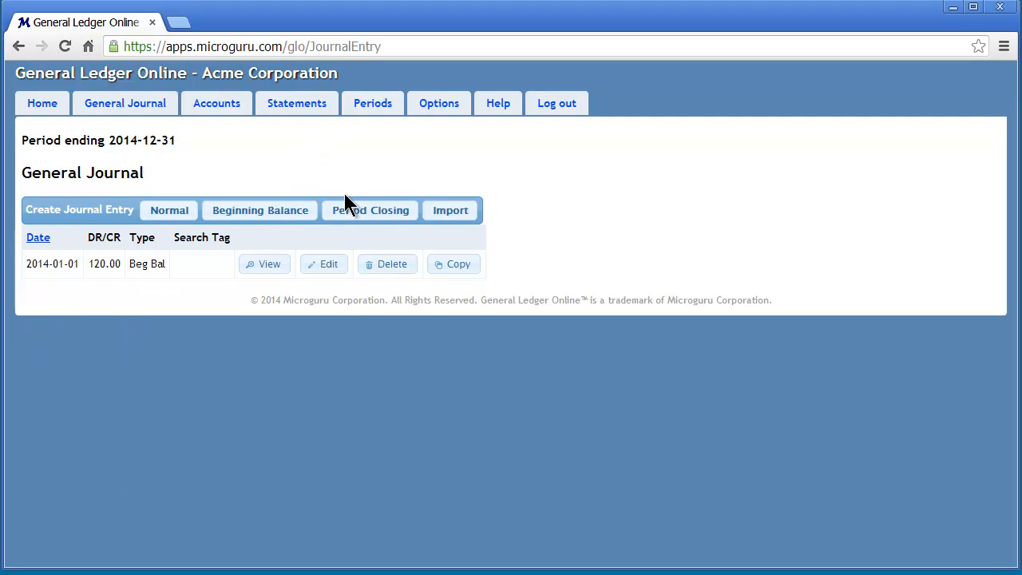
{"action": "mouse_move", "coordinate": [286, 146]}
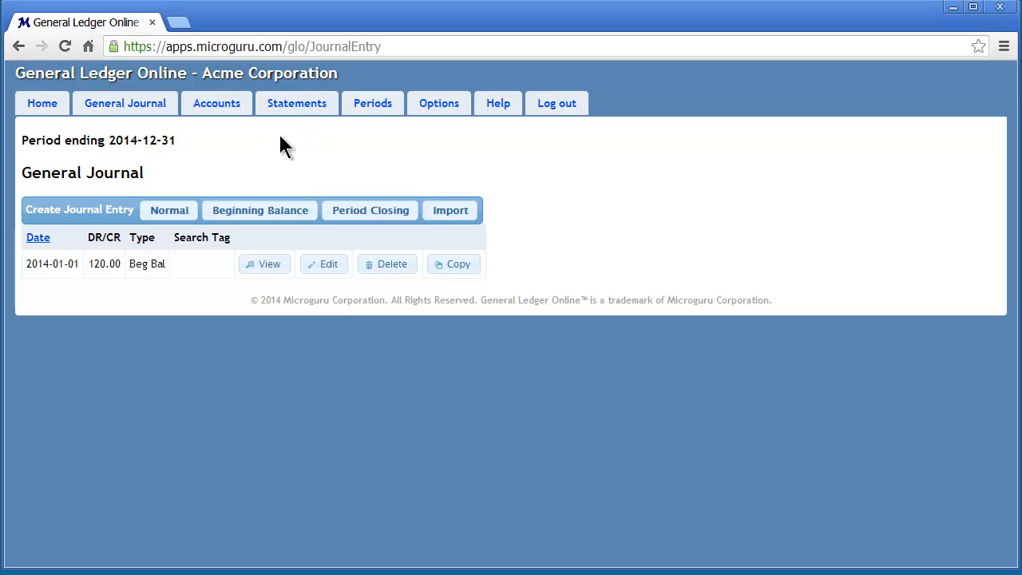